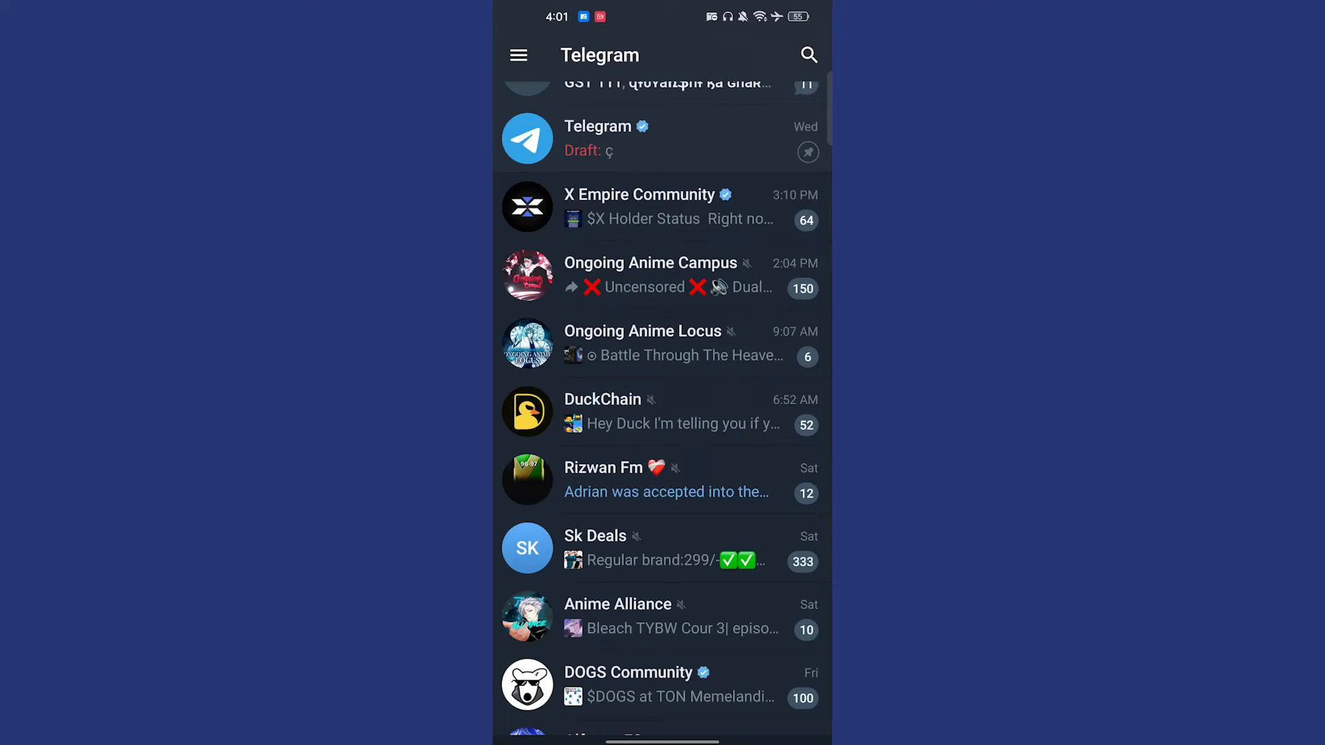
# Search Play Store for Telegram to confirm it's installed, then open the phone's Settings
pyautogui.scroll(-3)
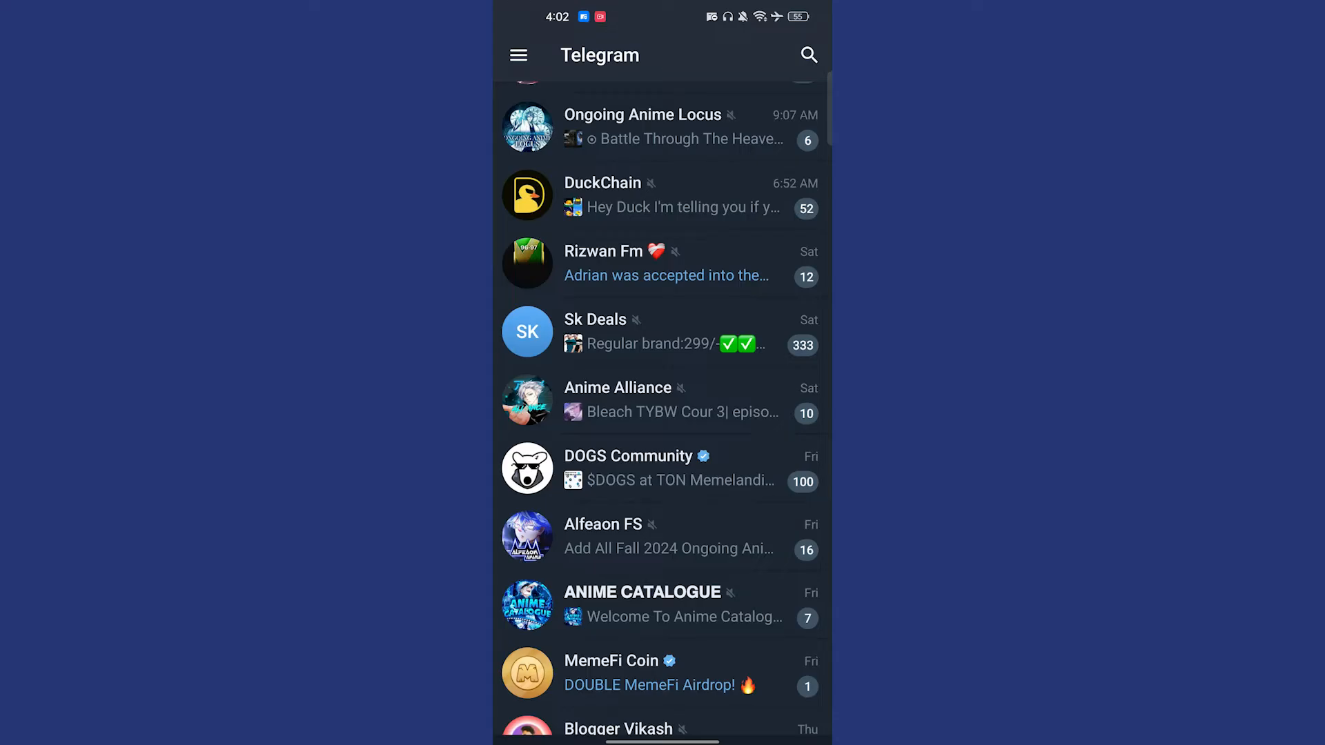
pyautogui.press('HOME')
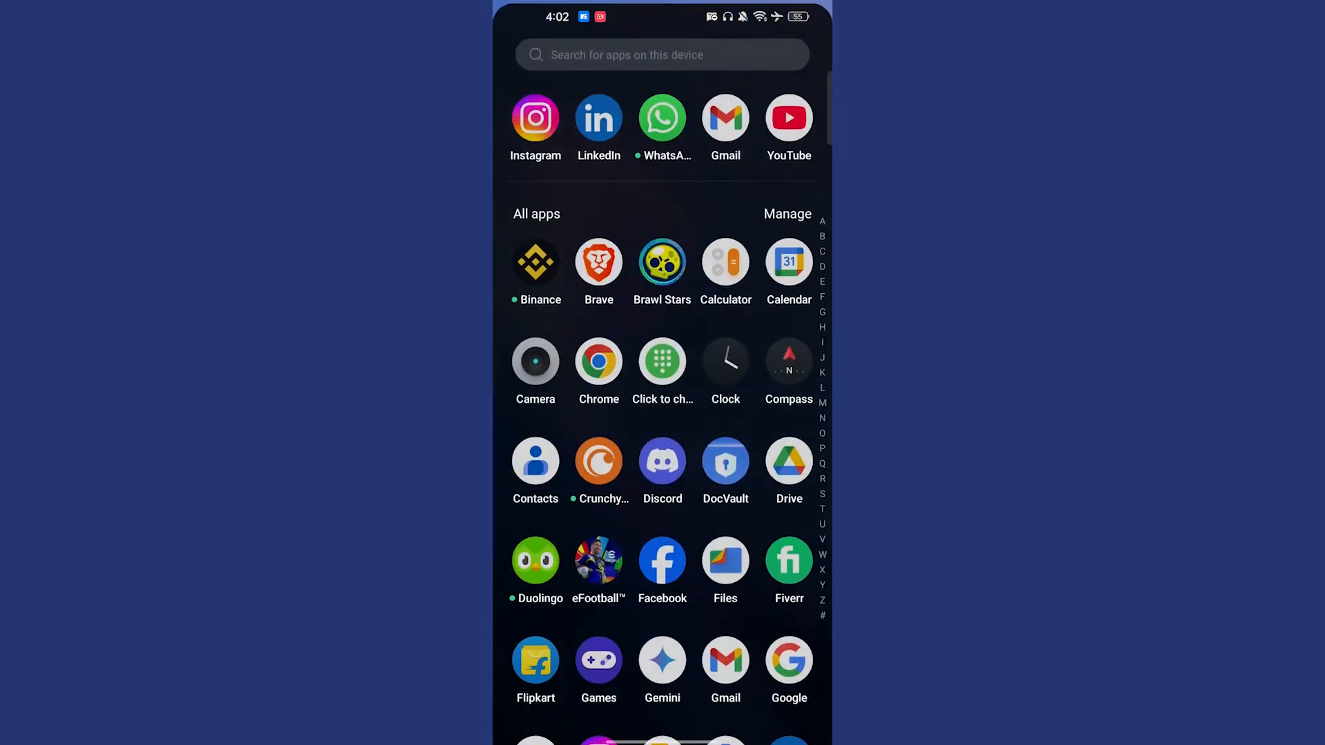
pyautogui.write('p')
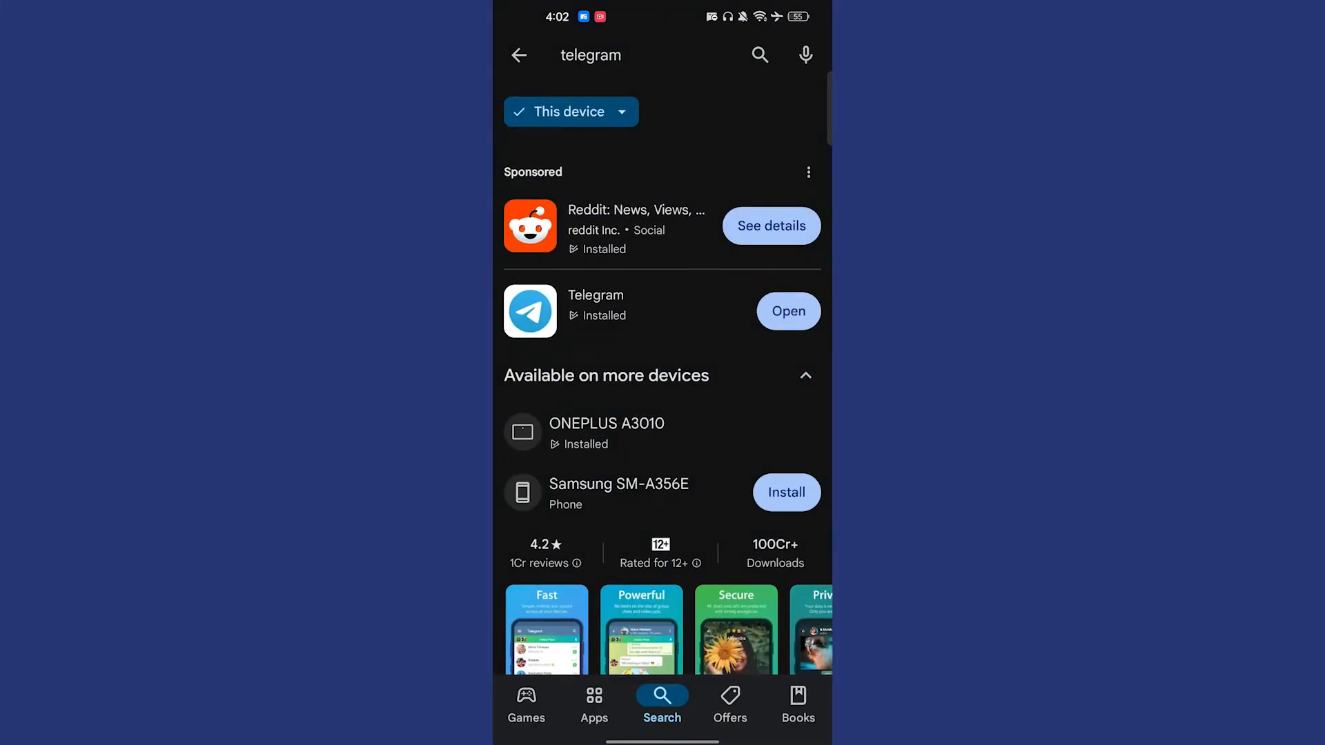
pyautogui.click(633, 55)
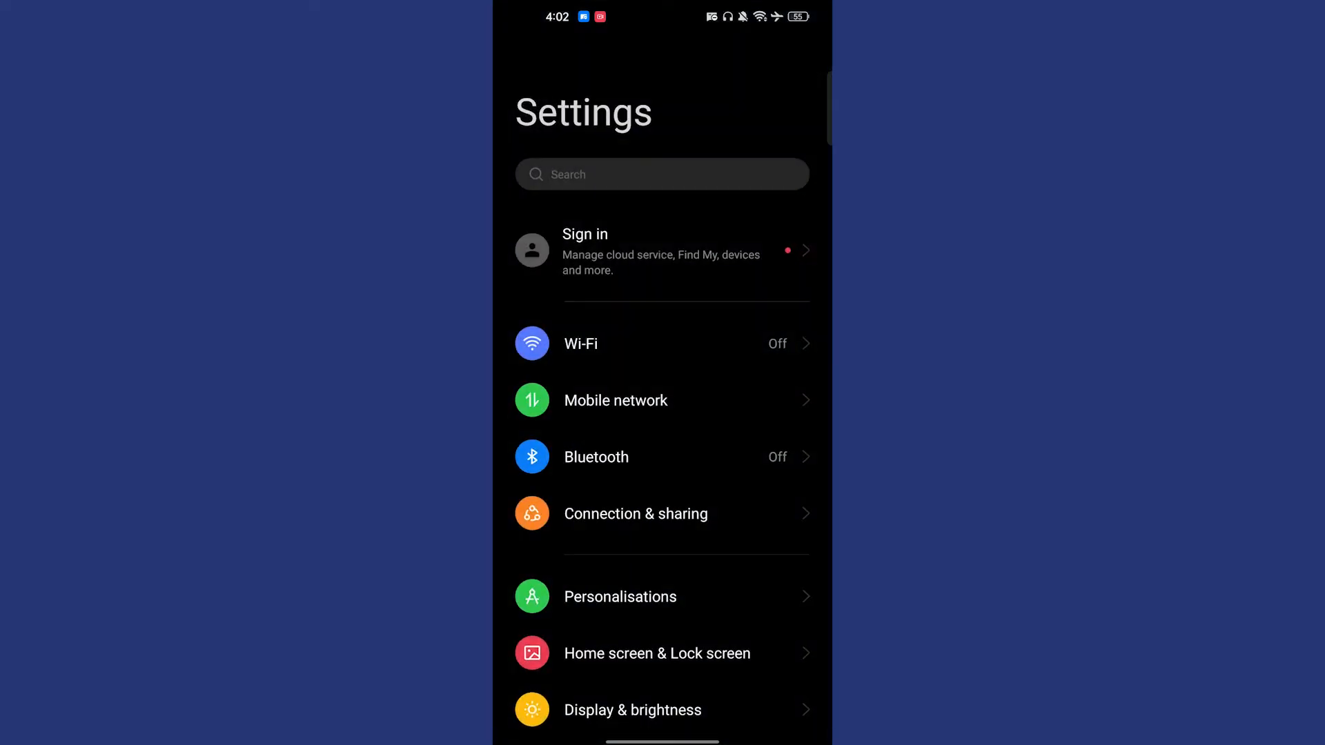
pyautogui.write('app')
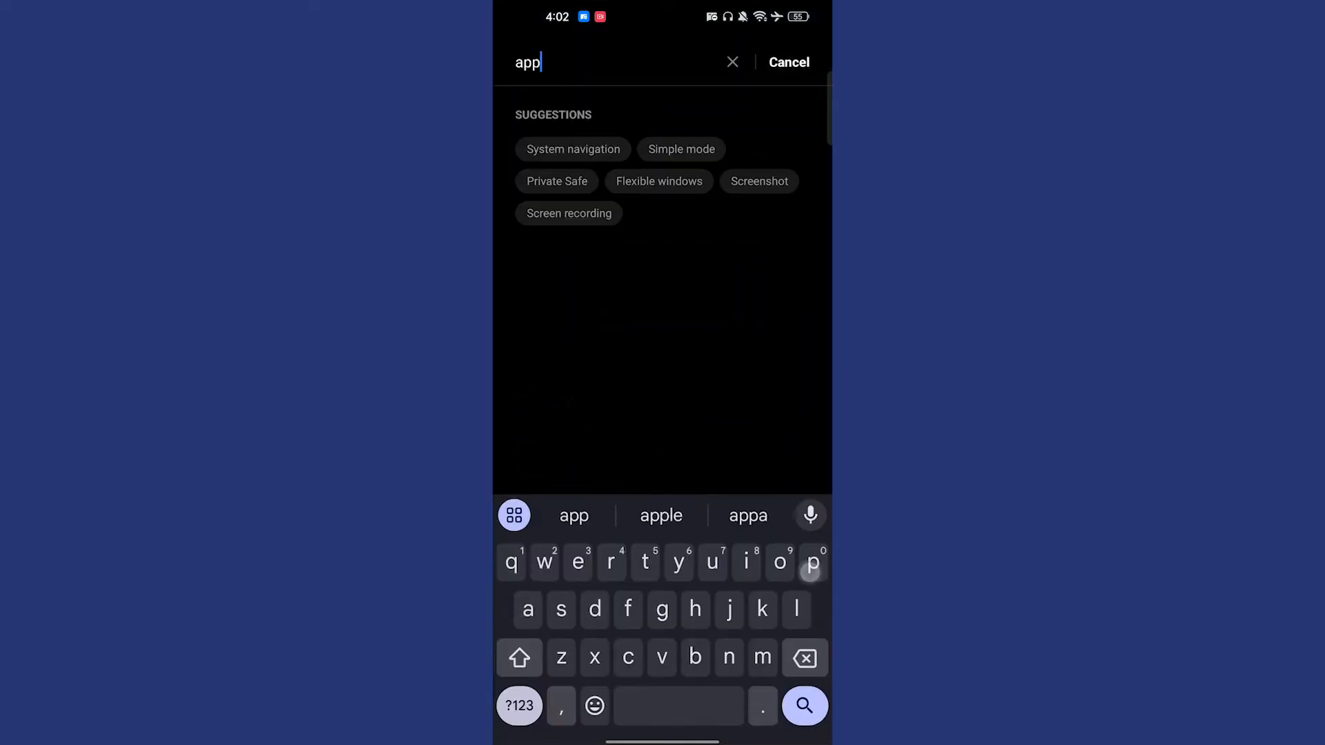
pyautogui.press('p')
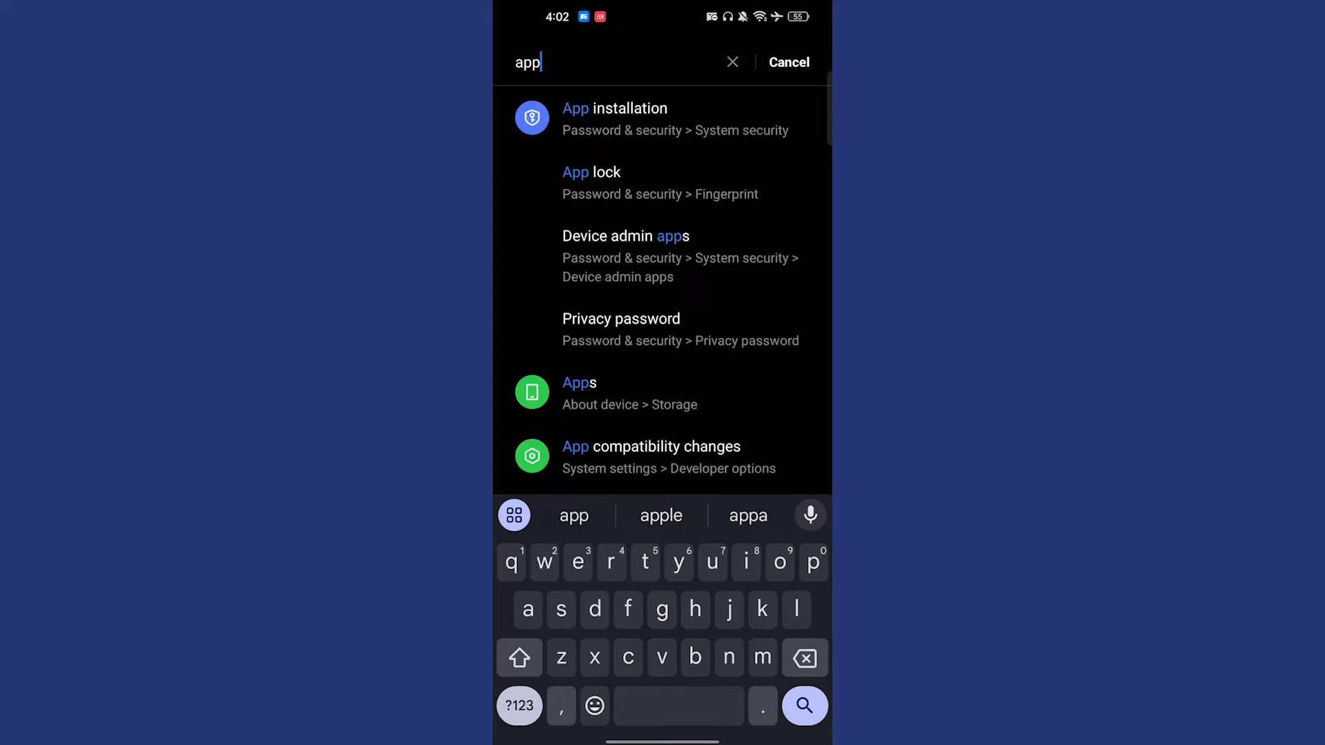
pyautogui.click(787, 61)
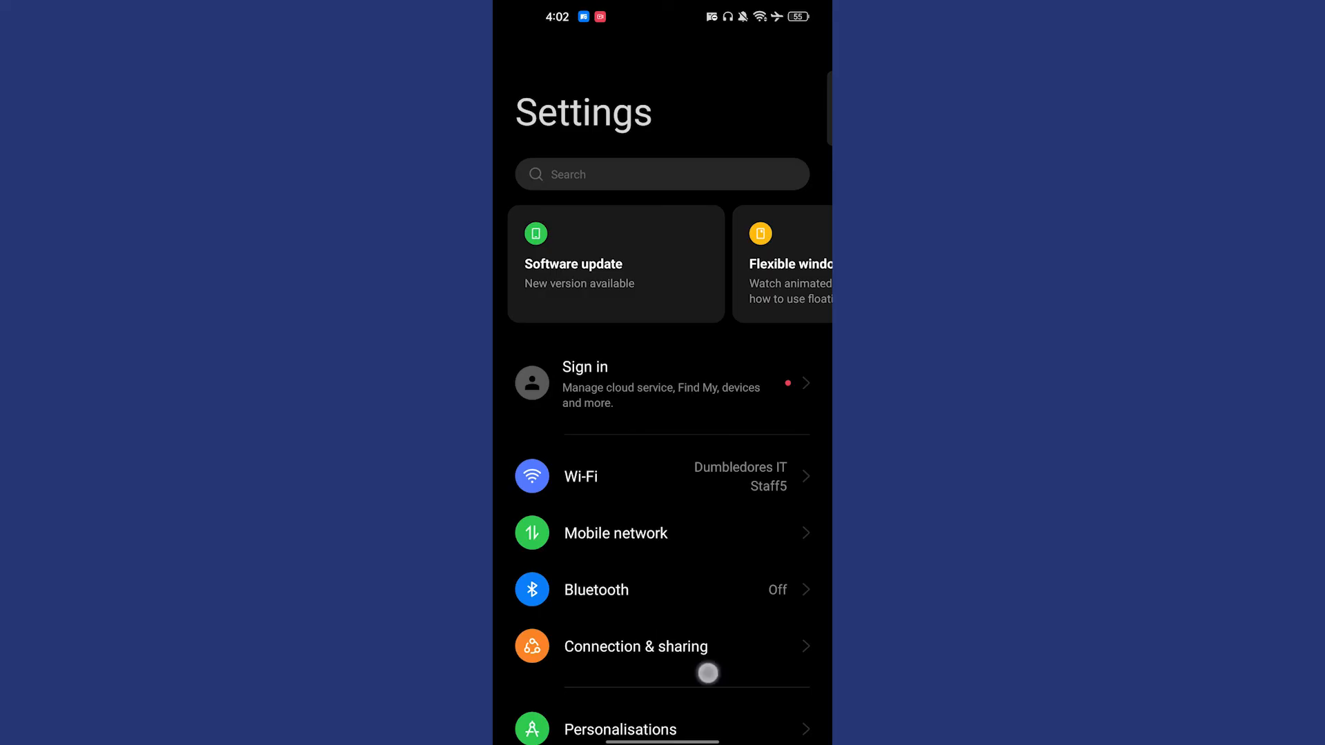
pyautogui.scroll(-3)
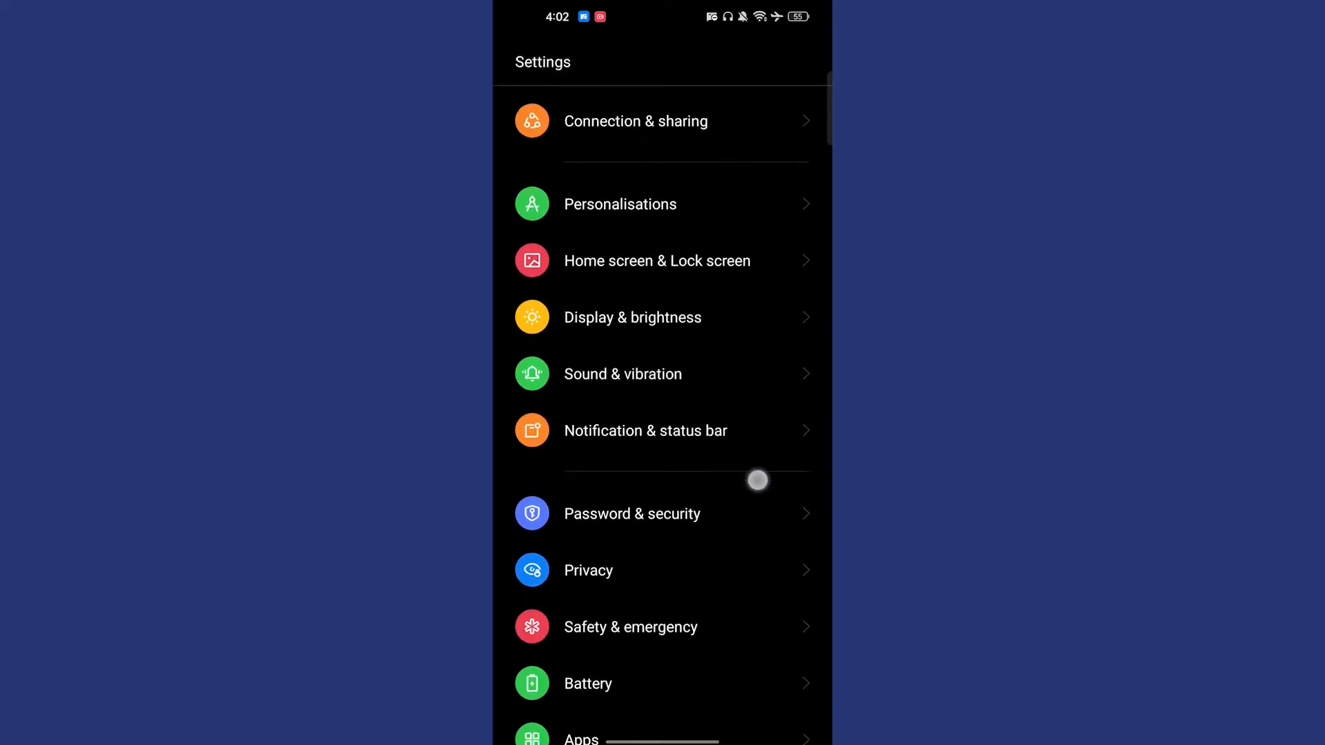
# Go through Apps and App management to Telegram's App info page
pyautogui.click(580, 736)
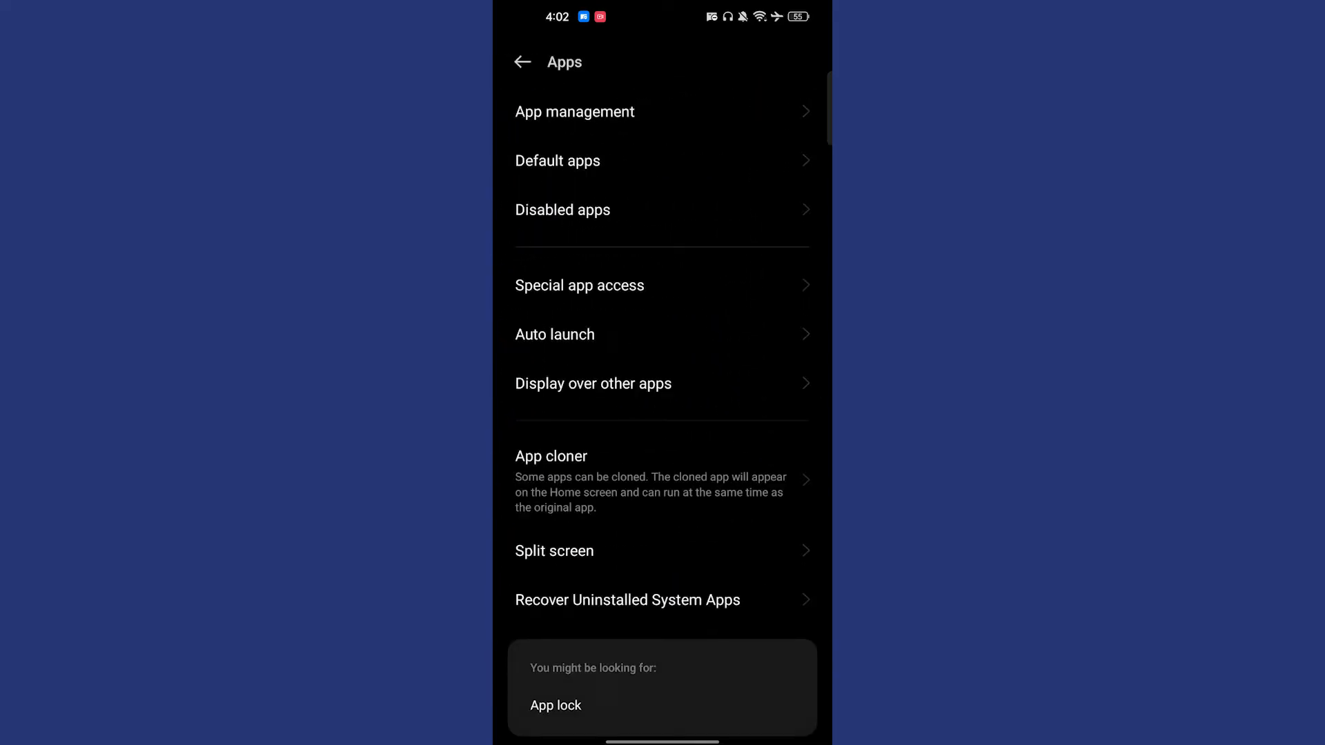
pyautogui.click(574, 110)
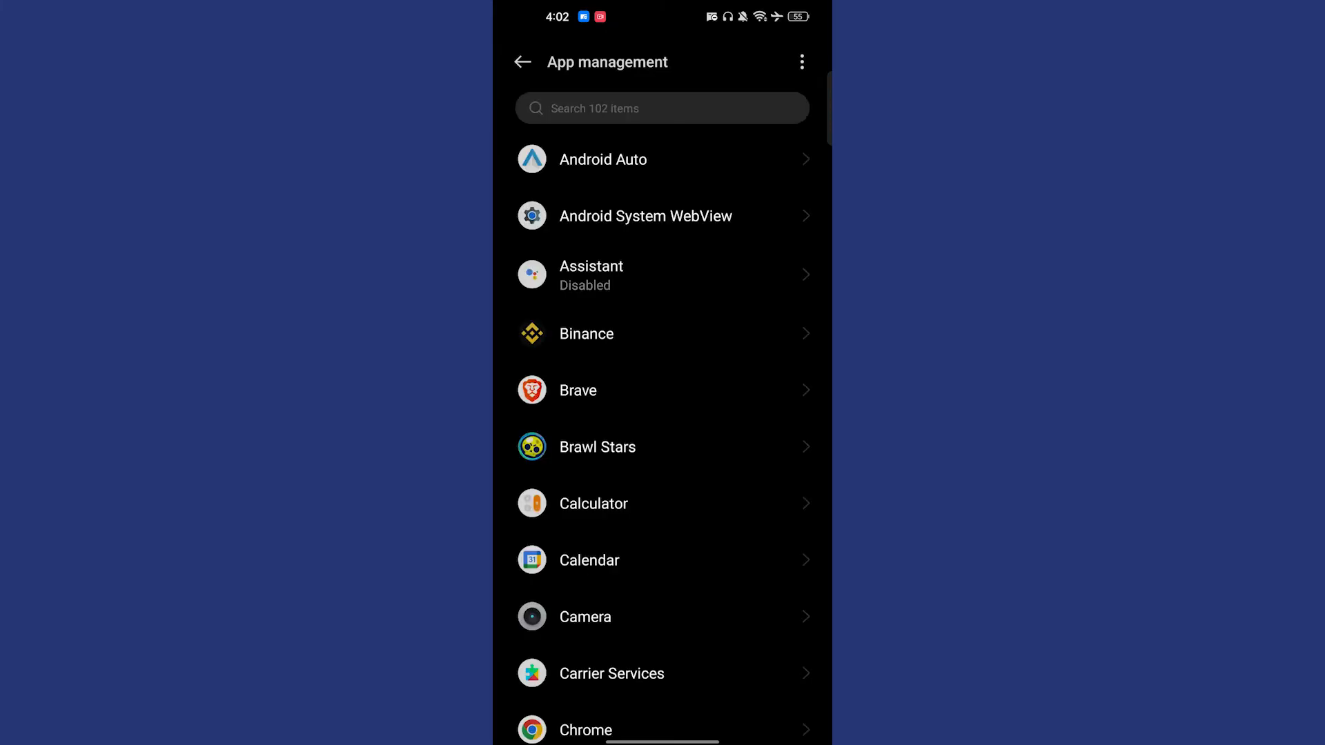
pyautogui.click(662, 108)
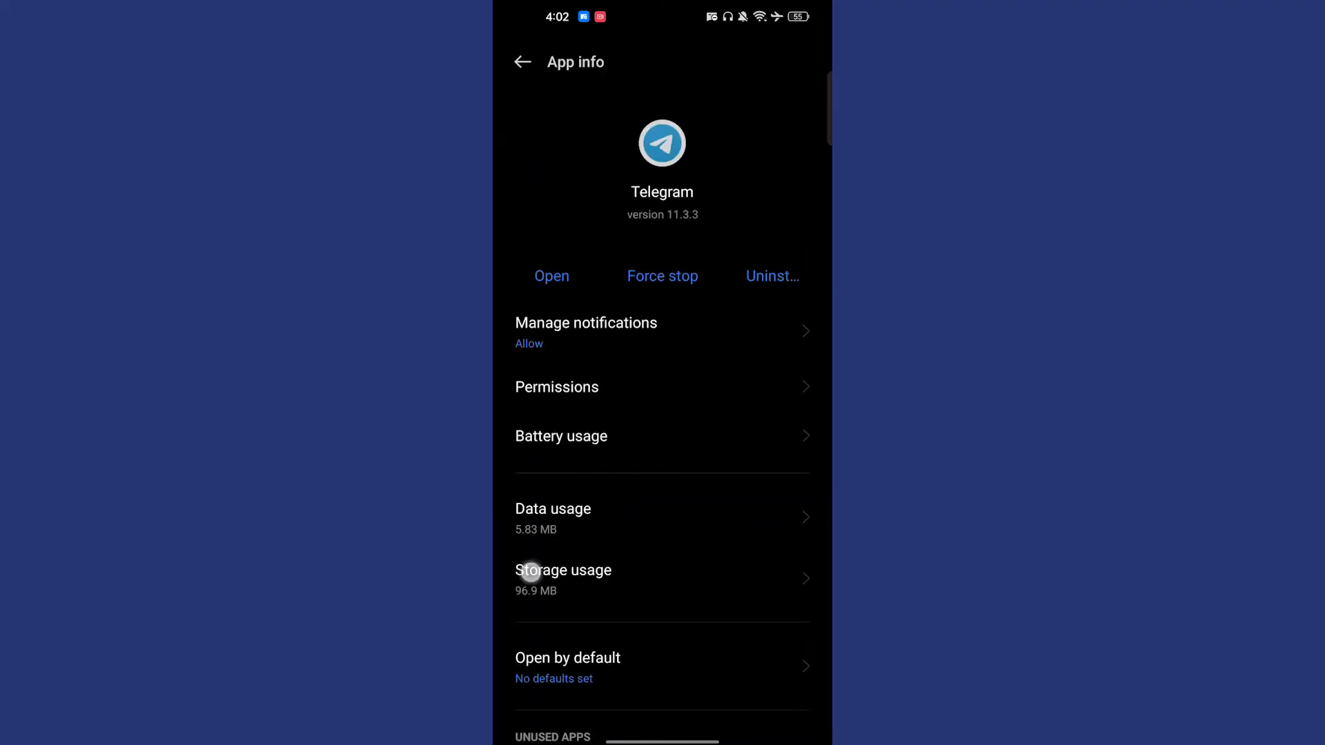
# Open Telegram's storage usage page
pyautogui.click(563, 579)
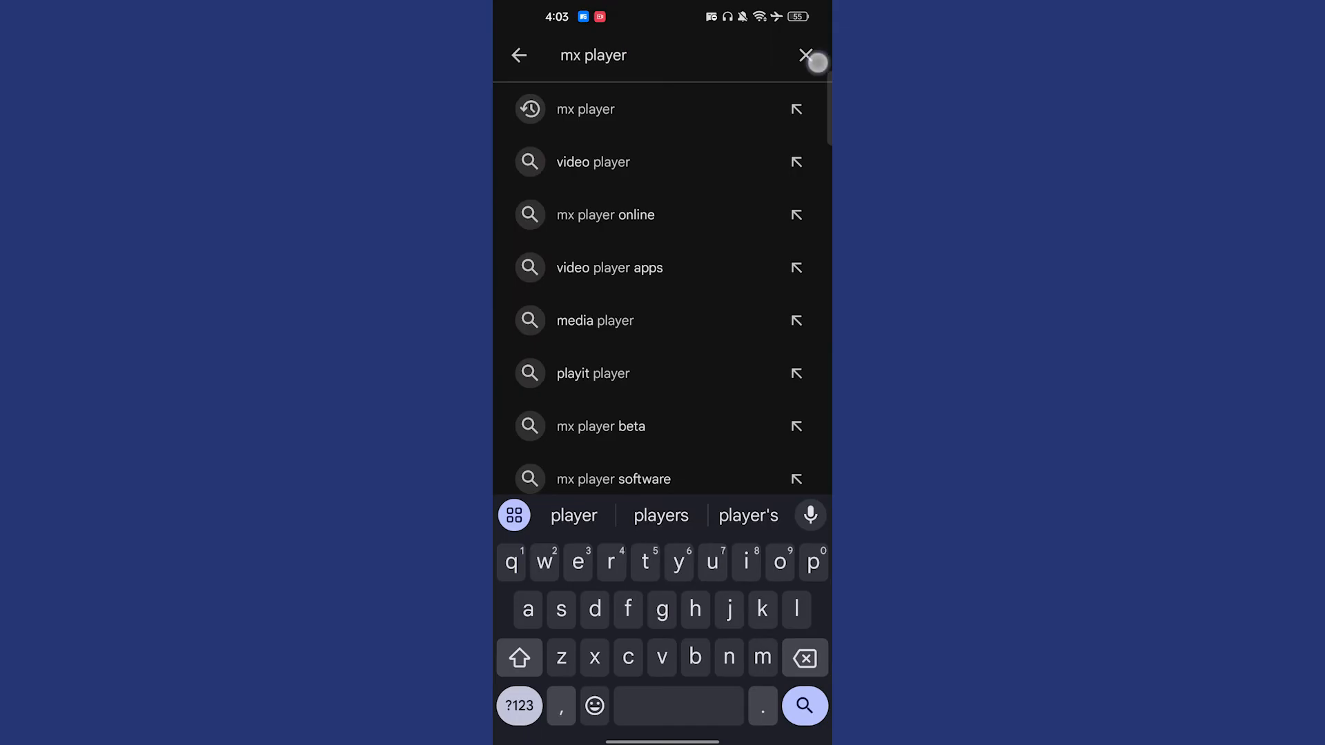
# Clear the 'mx player' text from the Play Store search box
pyautogui.click(805, 56)
pyautogui.write('mdisk')
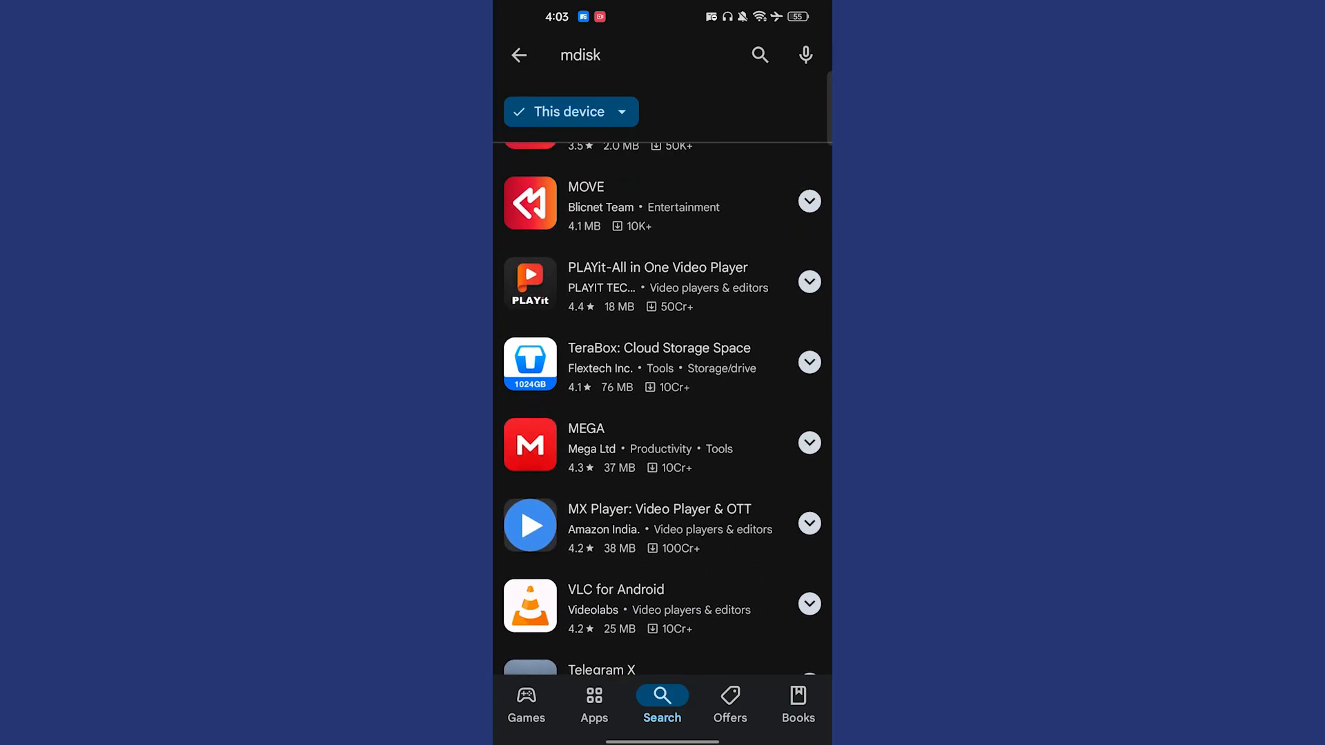
pyautogui.scroll(-3)
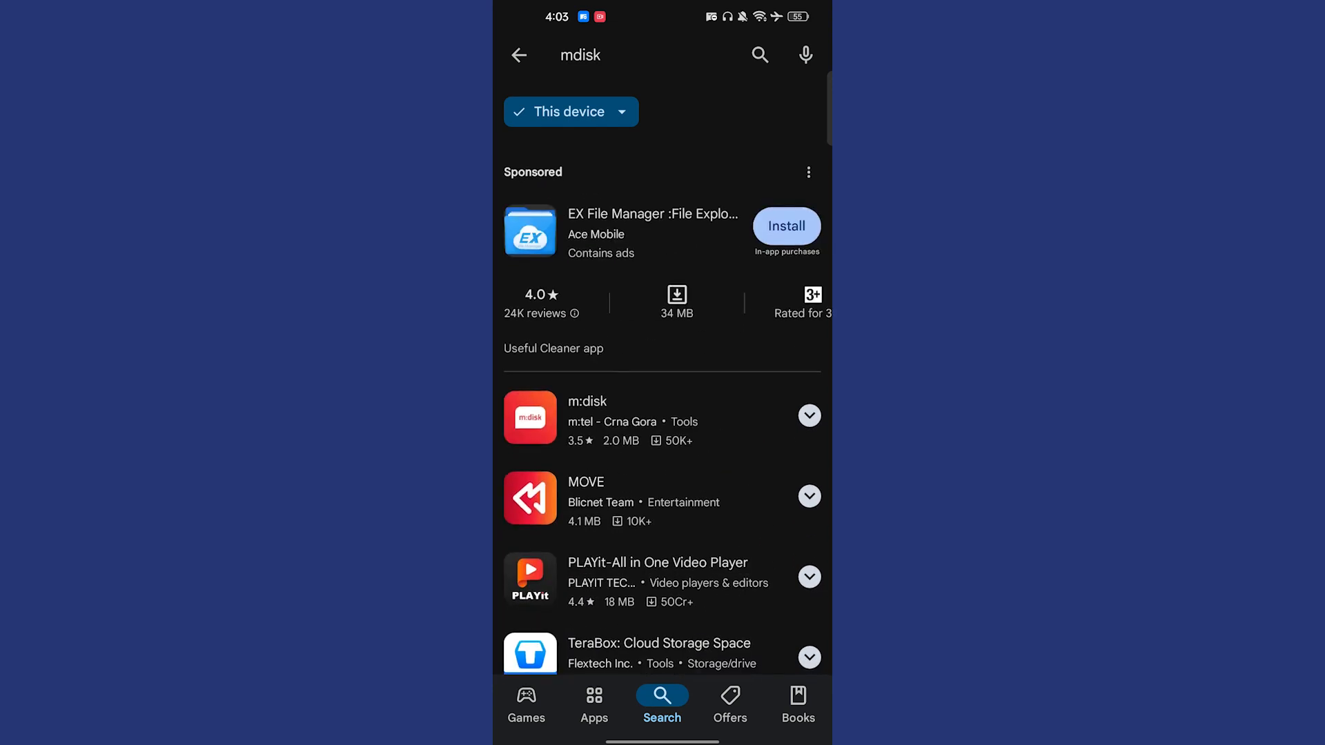
pyautogui.scroll(-3)
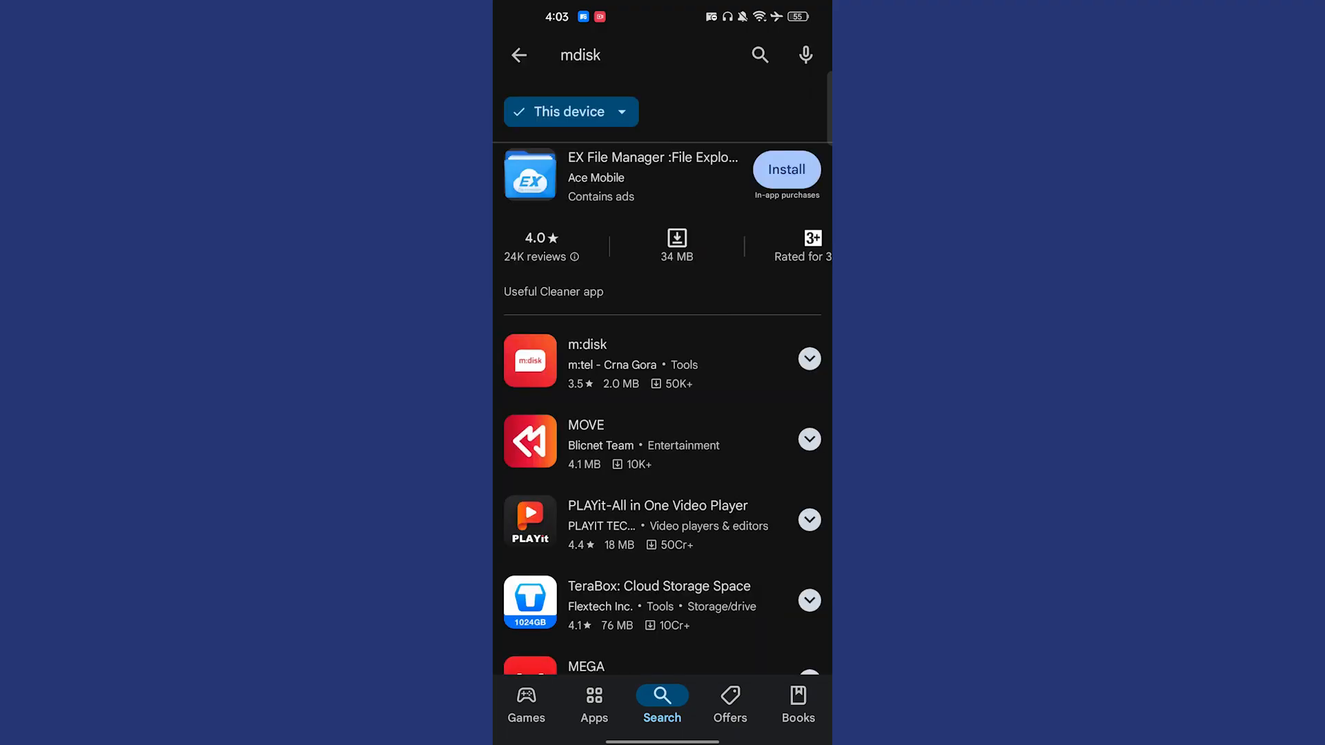
pyautogui.scroll(-3)
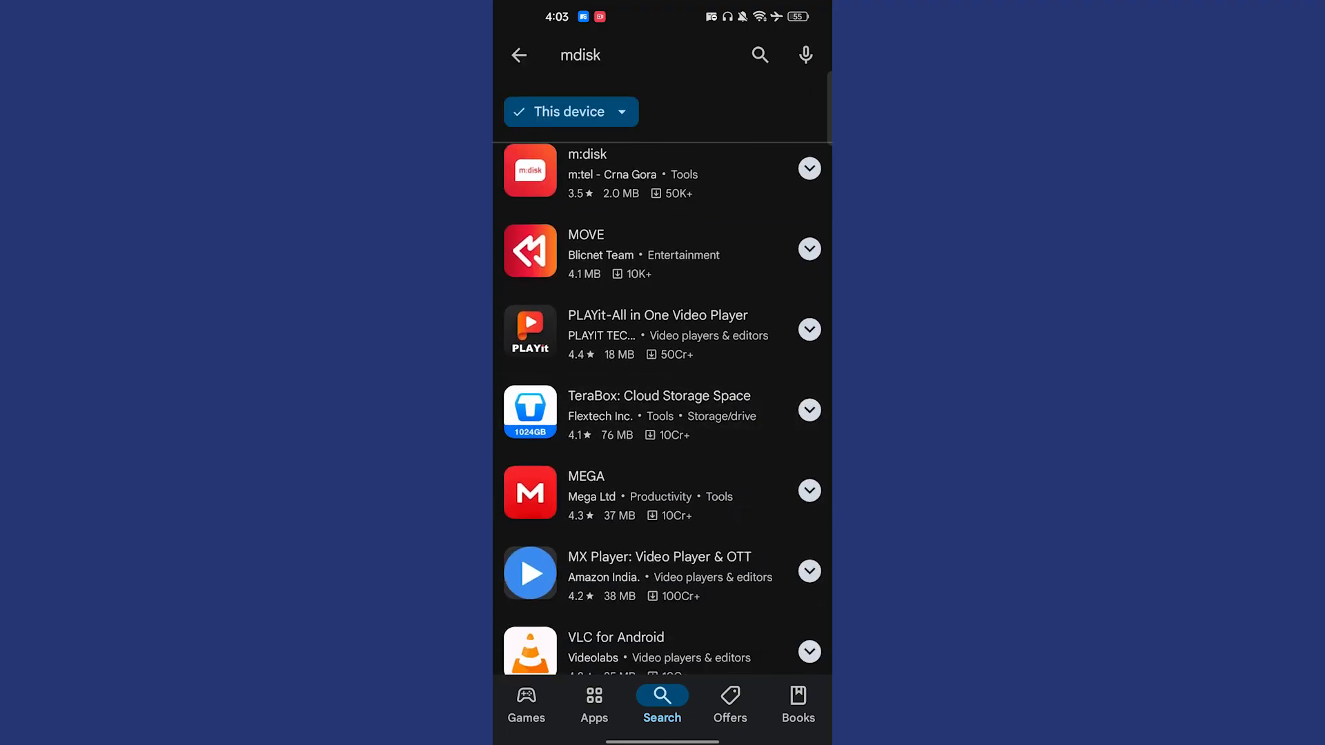
pyautogui.scroll(-3)
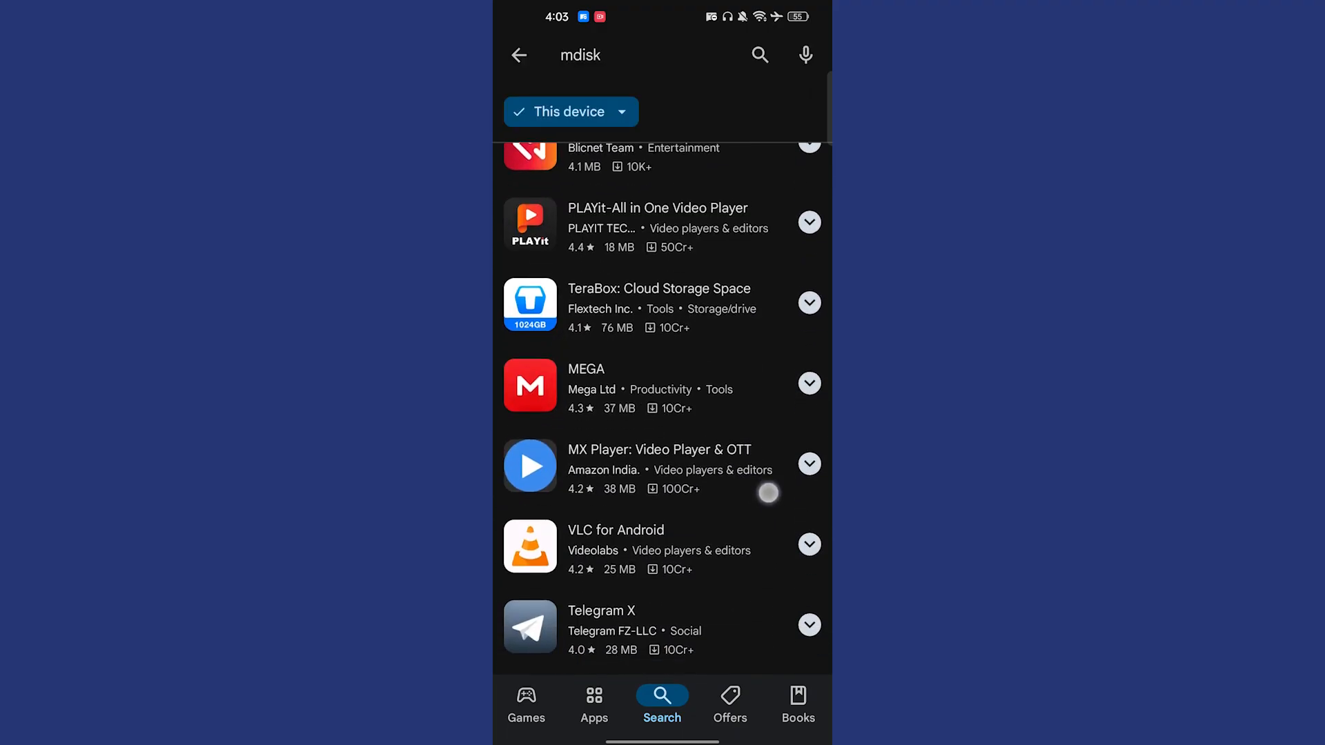
pyautogui.scroll(-3)
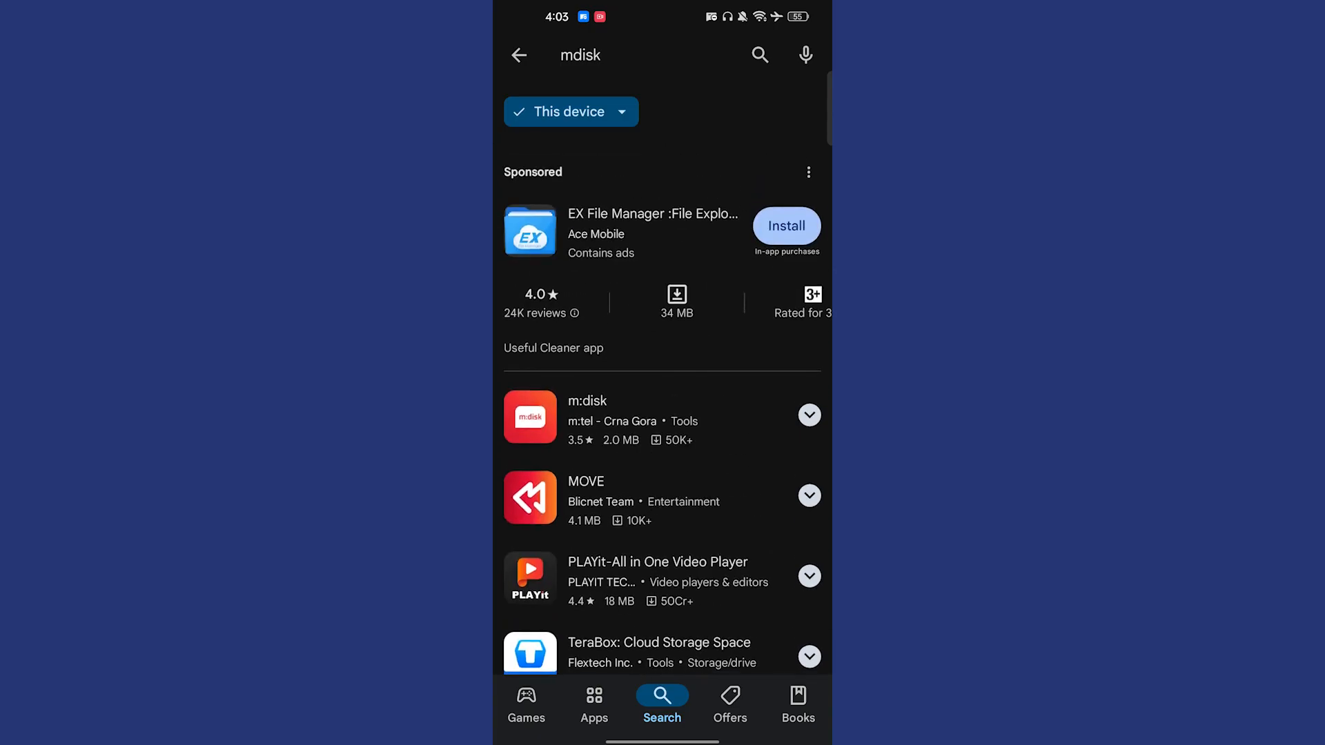